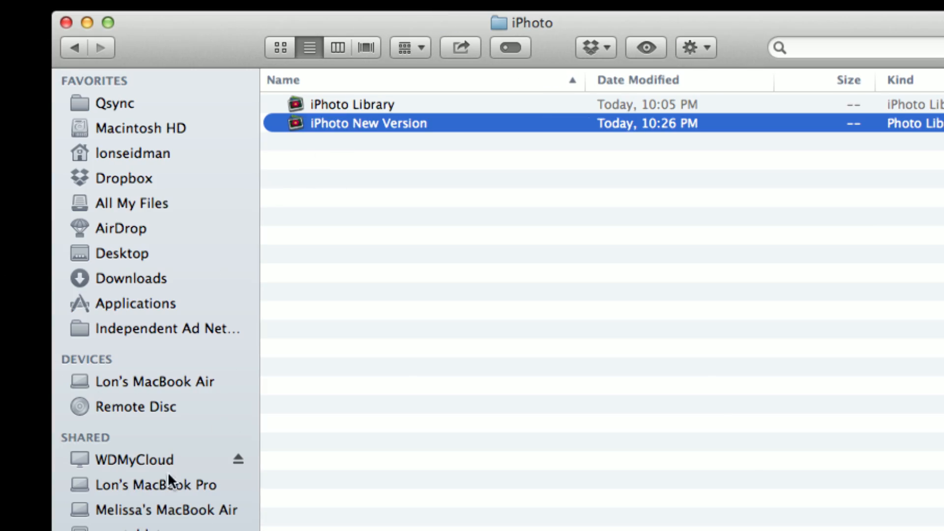
pyautogui.moveTo(258, 428)
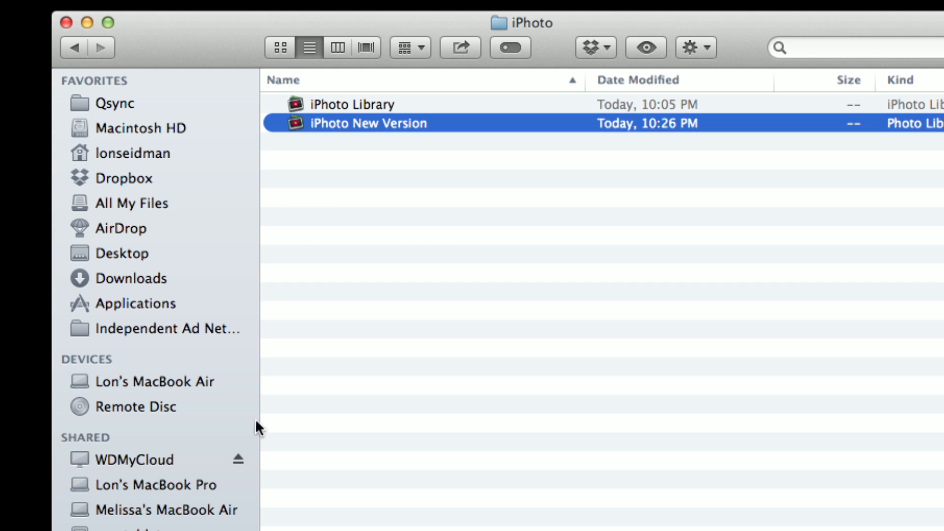